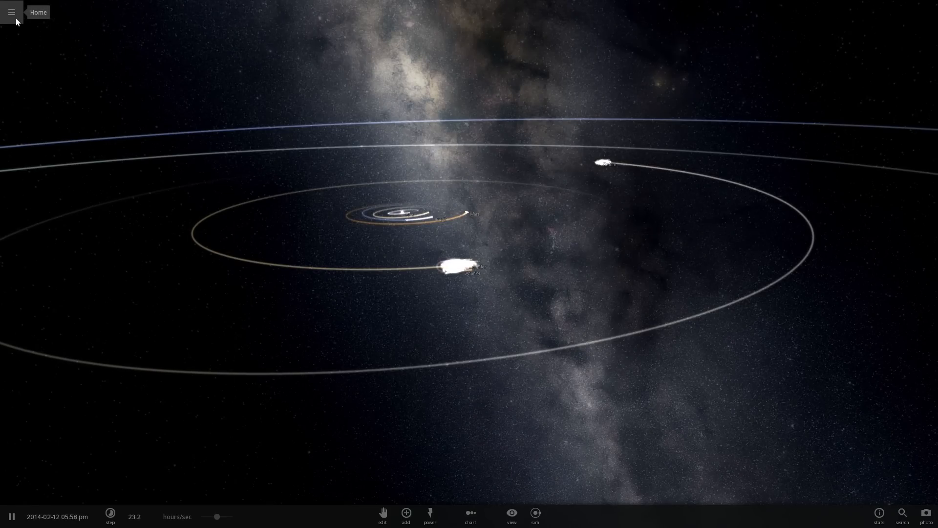
- Load an existing saved simulation from the Home menu
click(12, 11)
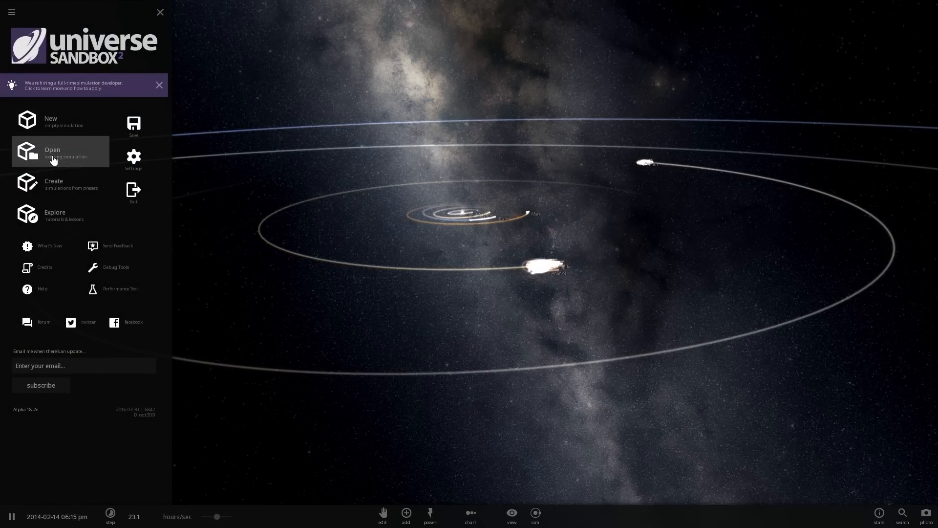
click(52, 153)
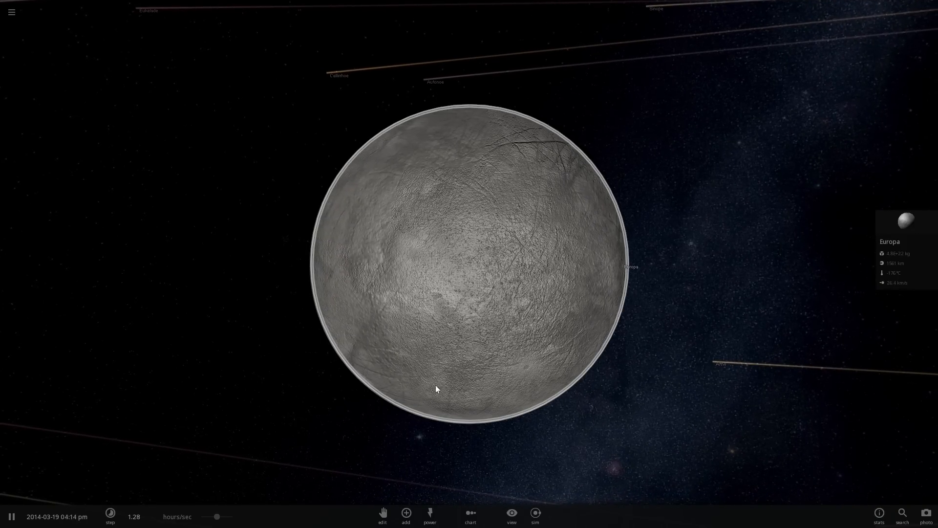
- List the moons catalogue in the Add panel alongside Europa's full property sheet
click(406, 512)
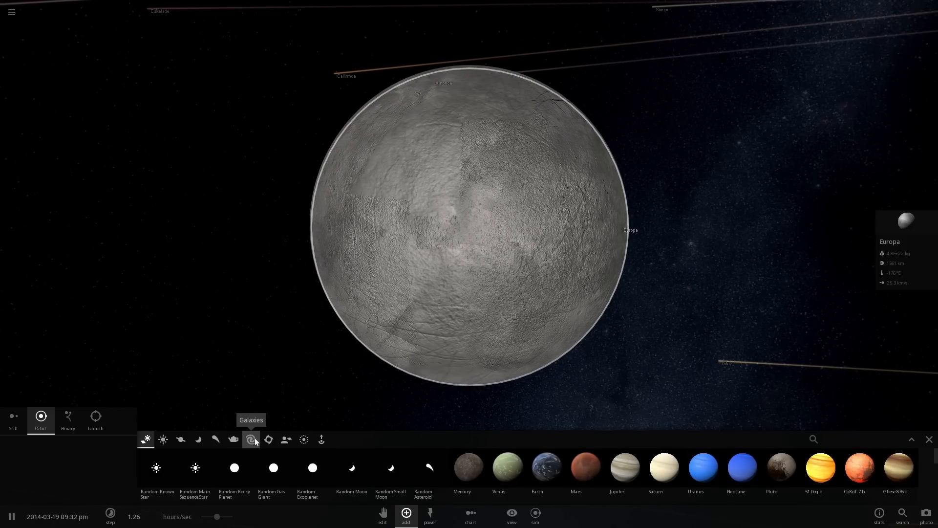
click(197, 440)
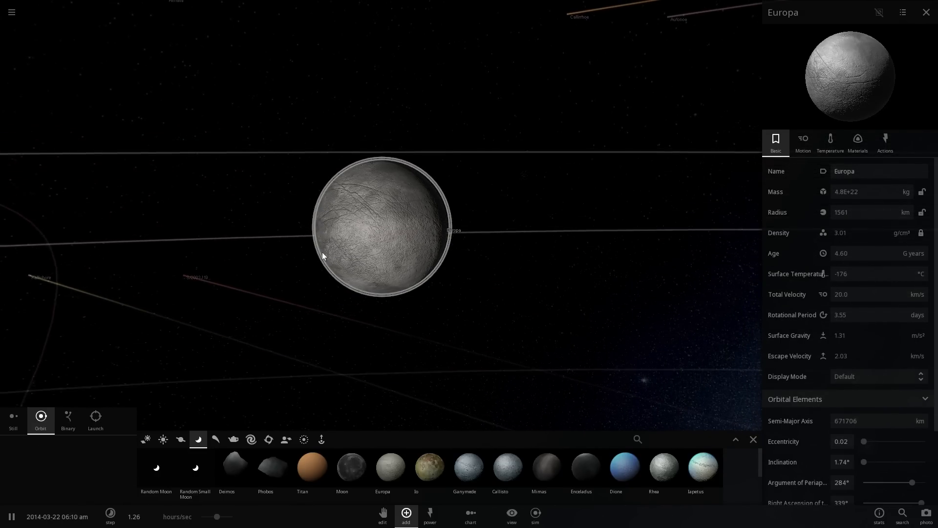
- Select the WATER object and resume the simulation to follow Earth WATER
click(857, 141)
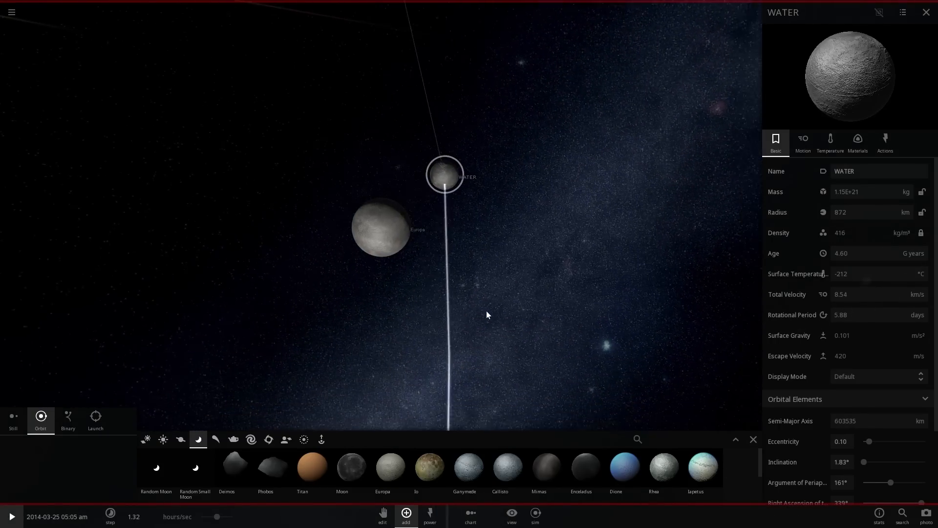
click(12, 516)
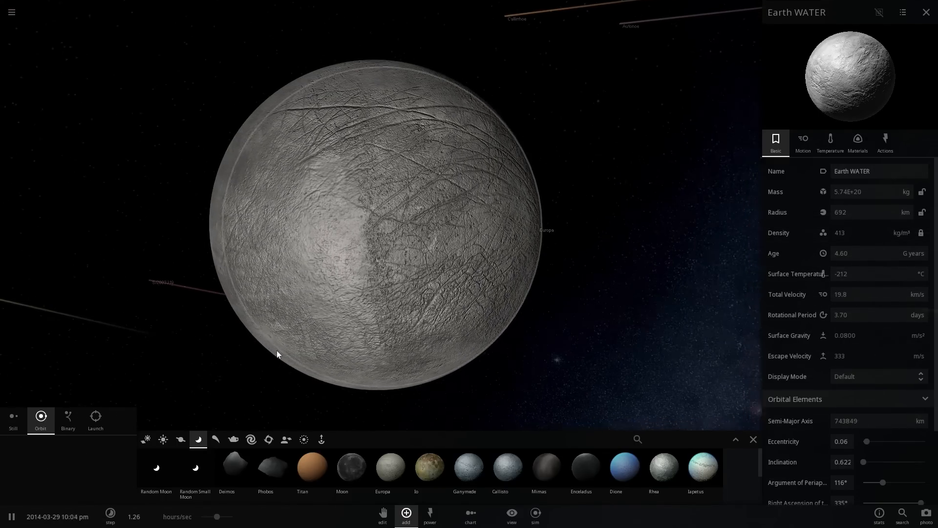
- Show Europa's temperature tab with albedo, surface pressure and greenhouse effect
click(831, 142)
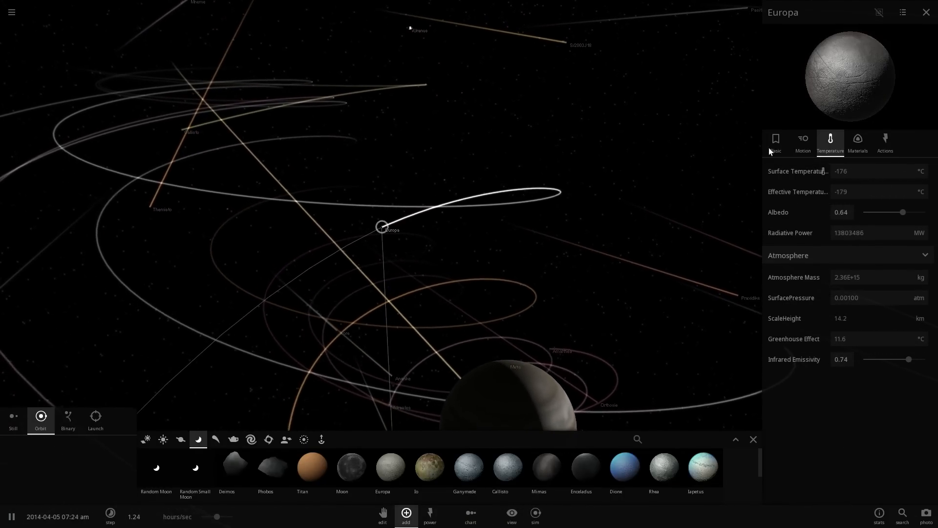
mouse_move(429, 466)
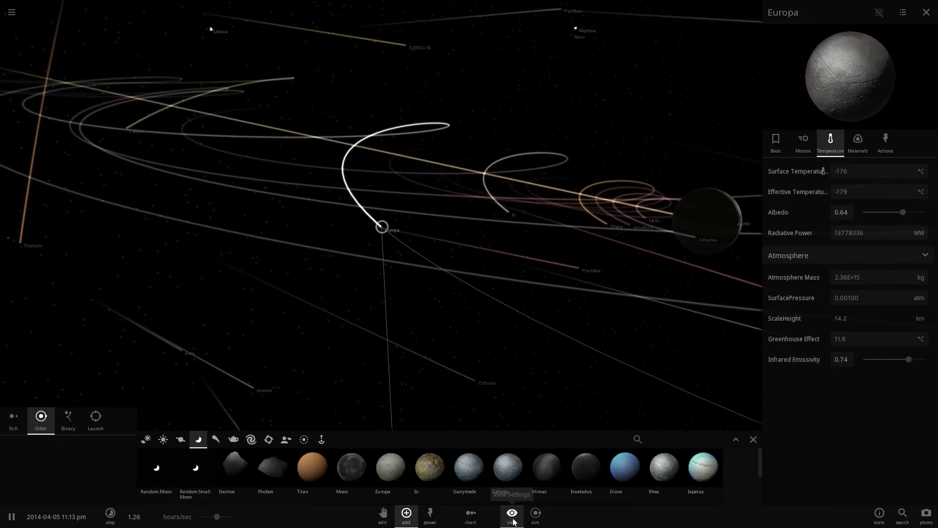
- Check view and simulation settings, then show Europa's 50% iron, 35% silicate, 15% water makeup
click(512, 512)
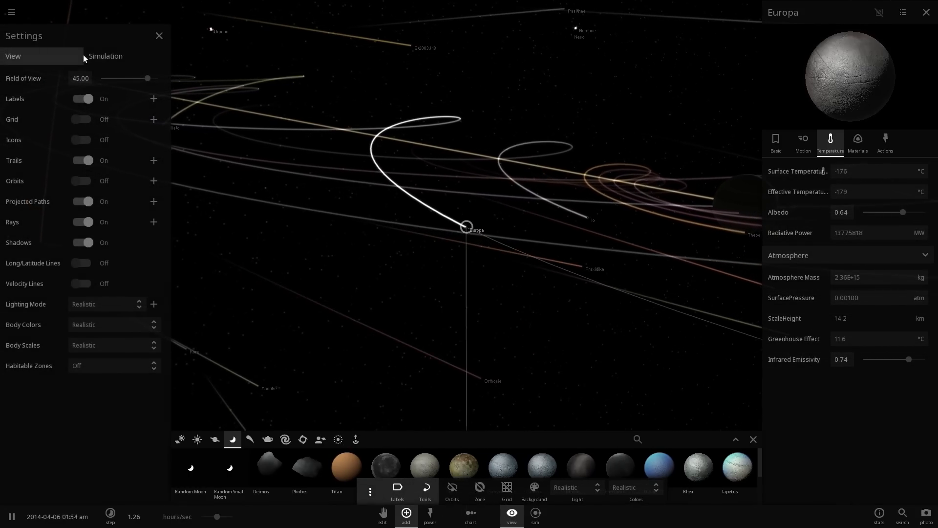
click(105, 56)
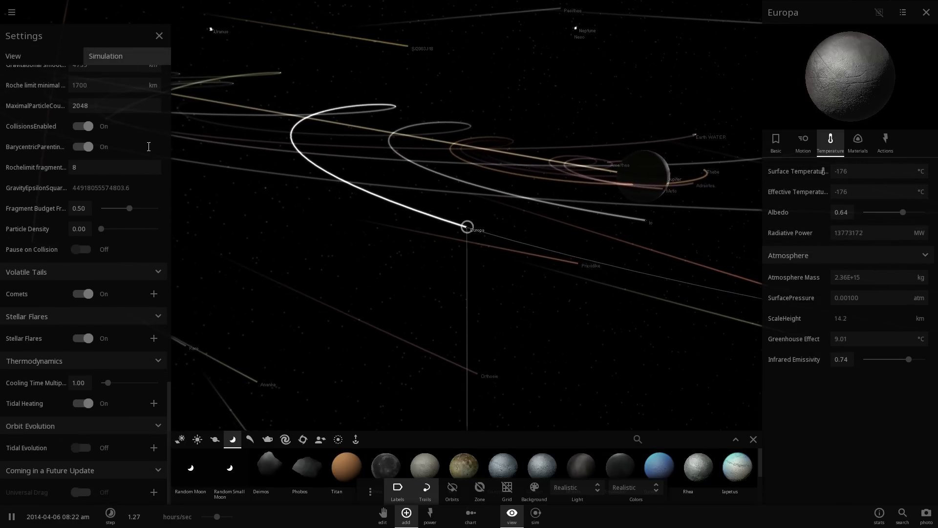
click(857, 139)
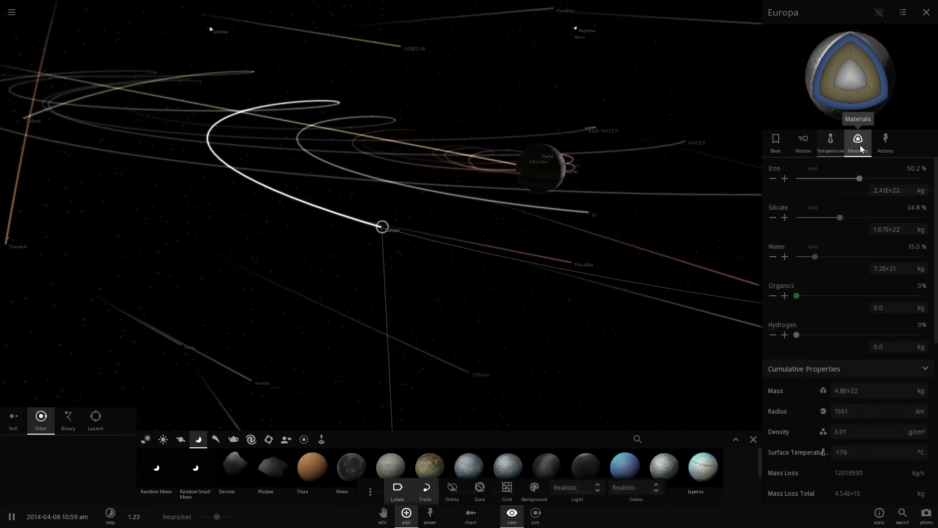
click(830, 142)
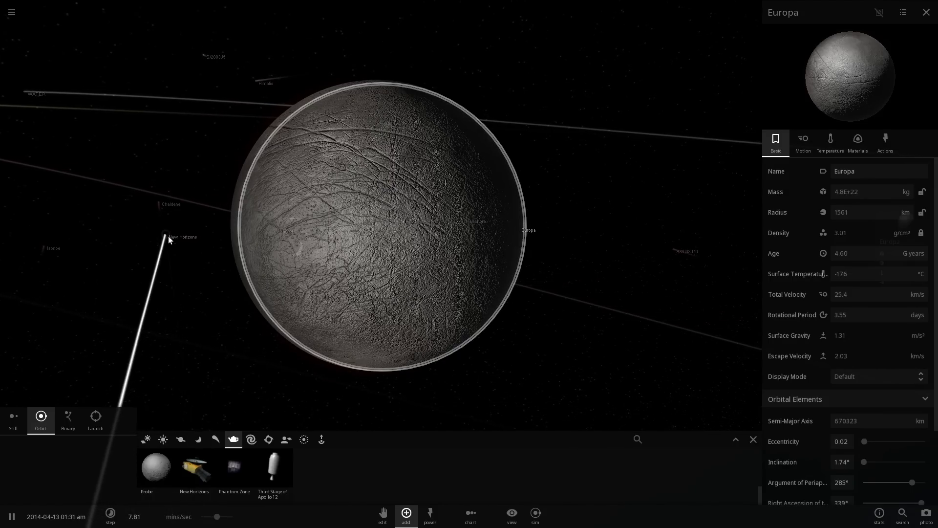
- Start a new scene containing only Earth
click(171, 236)
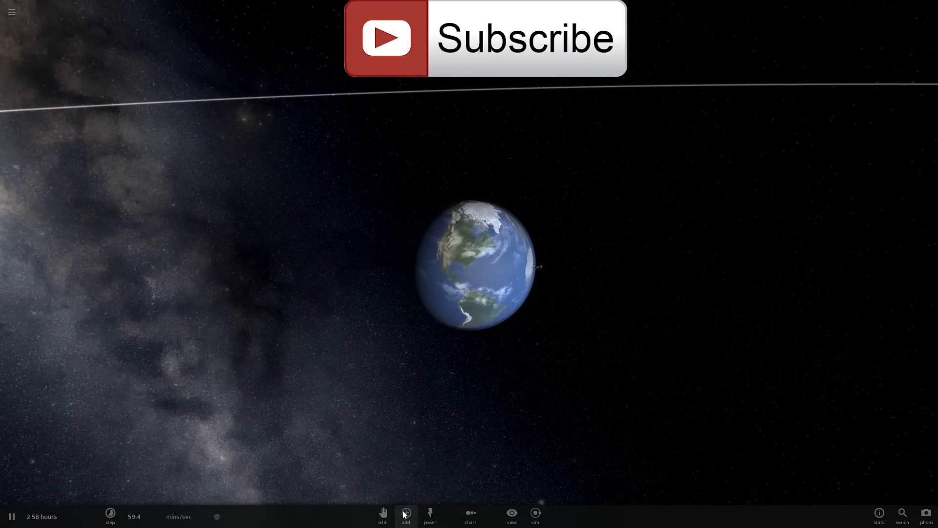
- Browse the Add catalogue's asteroids, then Moons, and pick Europa for placement near Earth
click(406, 516)
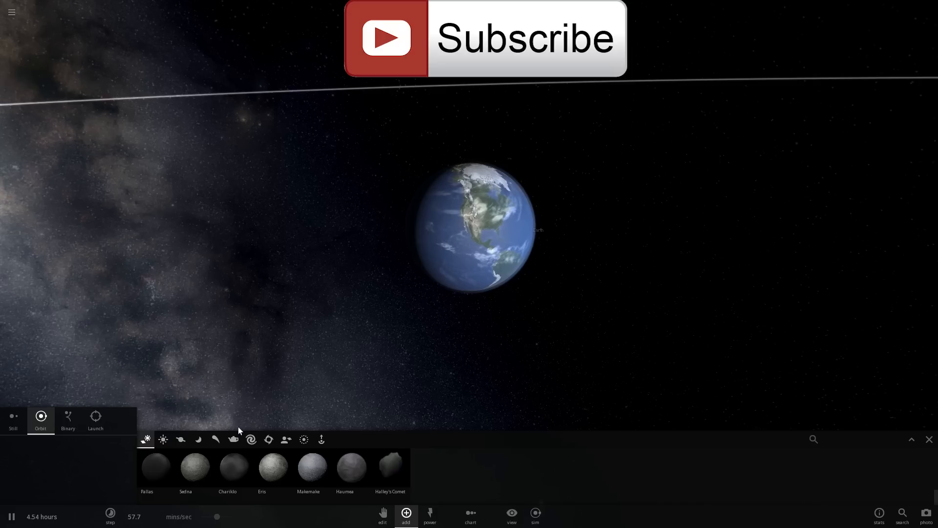
click(232, 440)
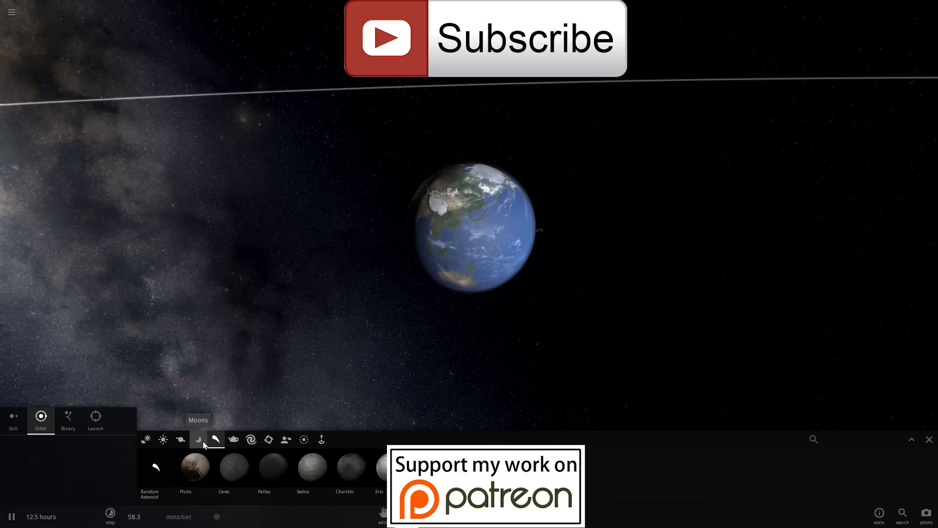
click(197, 439)
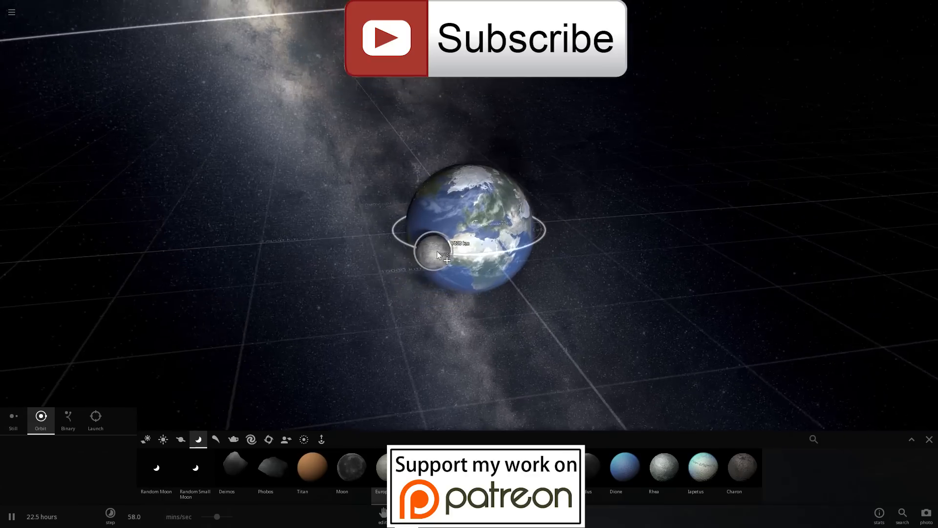
- Launch Europa into Earth, melting its surface to 4727 °C
click(95, 419)
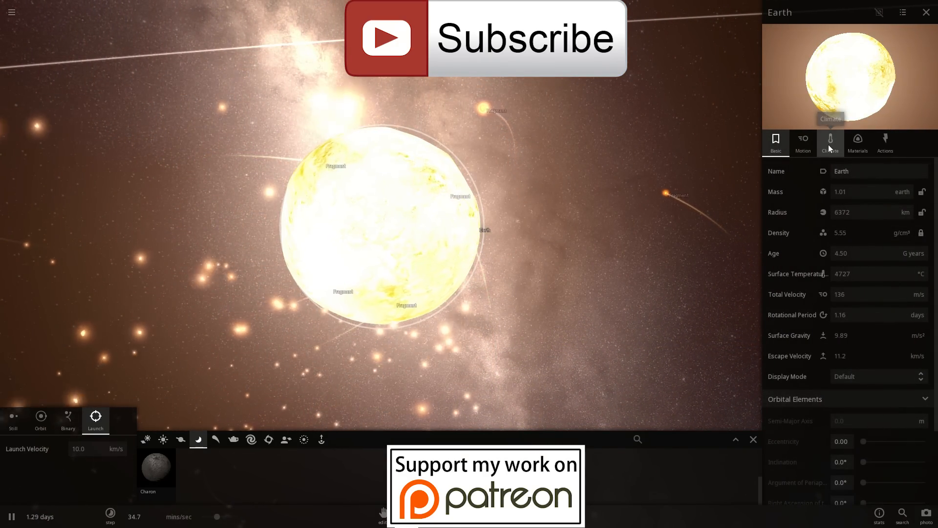
- View cooled Earth's climate (19.9 °C), basic properties, and materials with 0.133% water
click(830, 142)
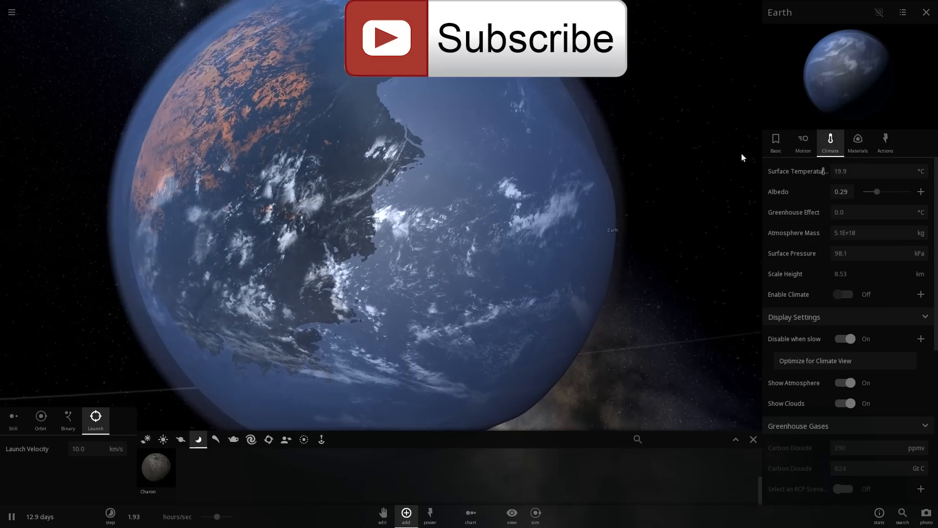
click(776, 142)
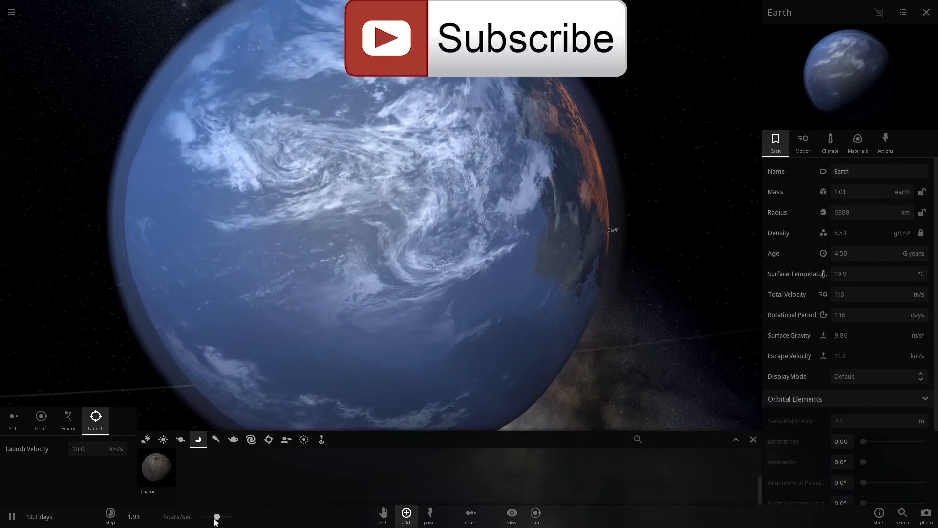
click(856, 142)
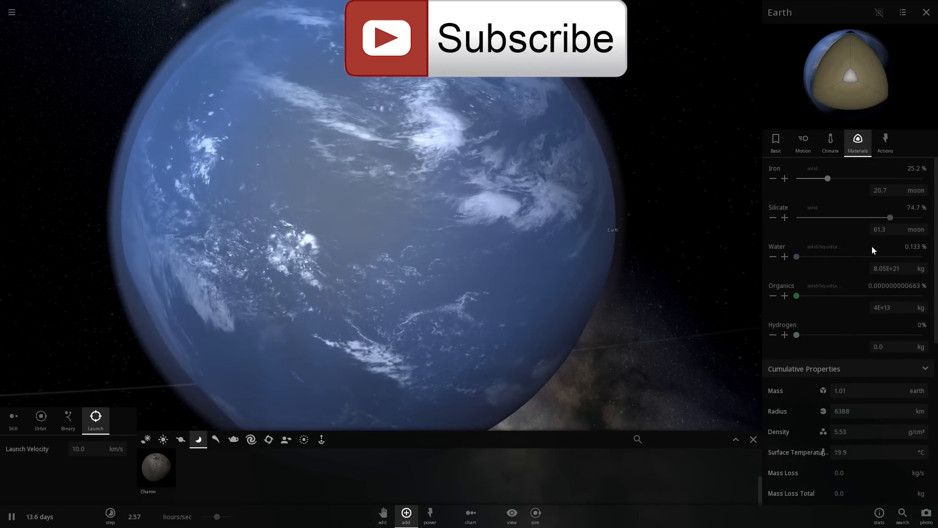